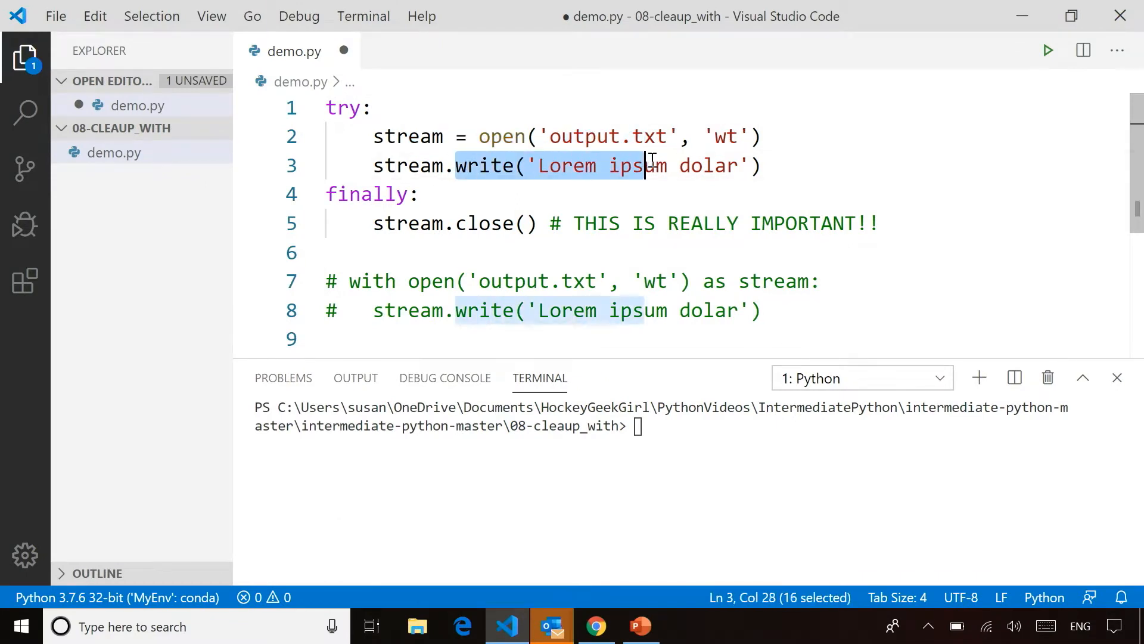
Highlight the written string, the open call on line 2 and stream on the close line
key(shift+right)
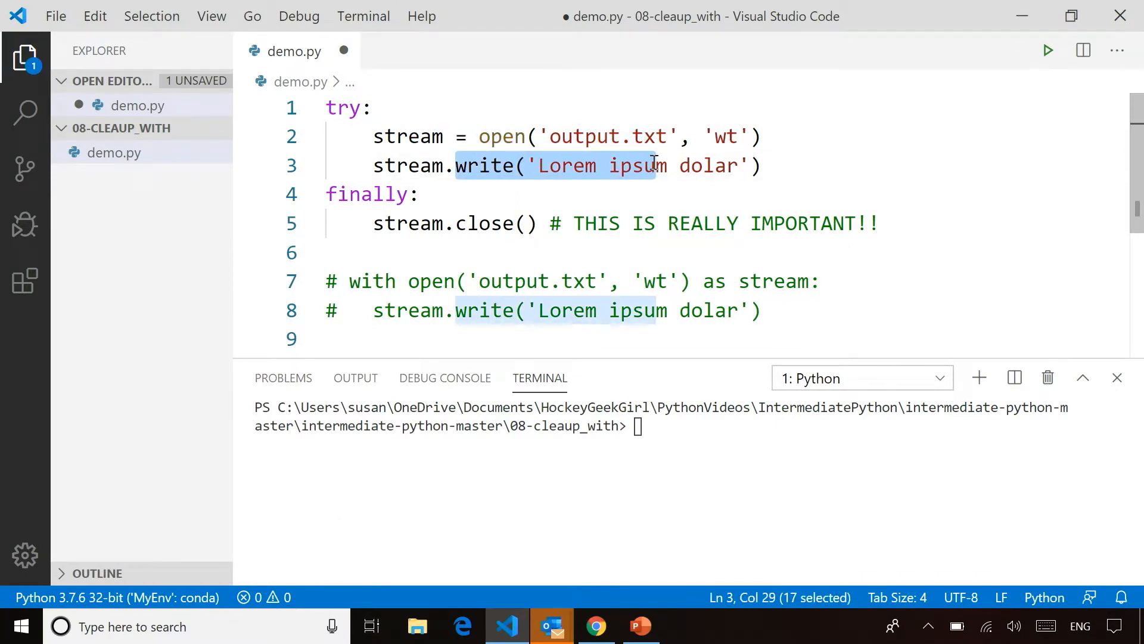
mouse_move(481, 223)
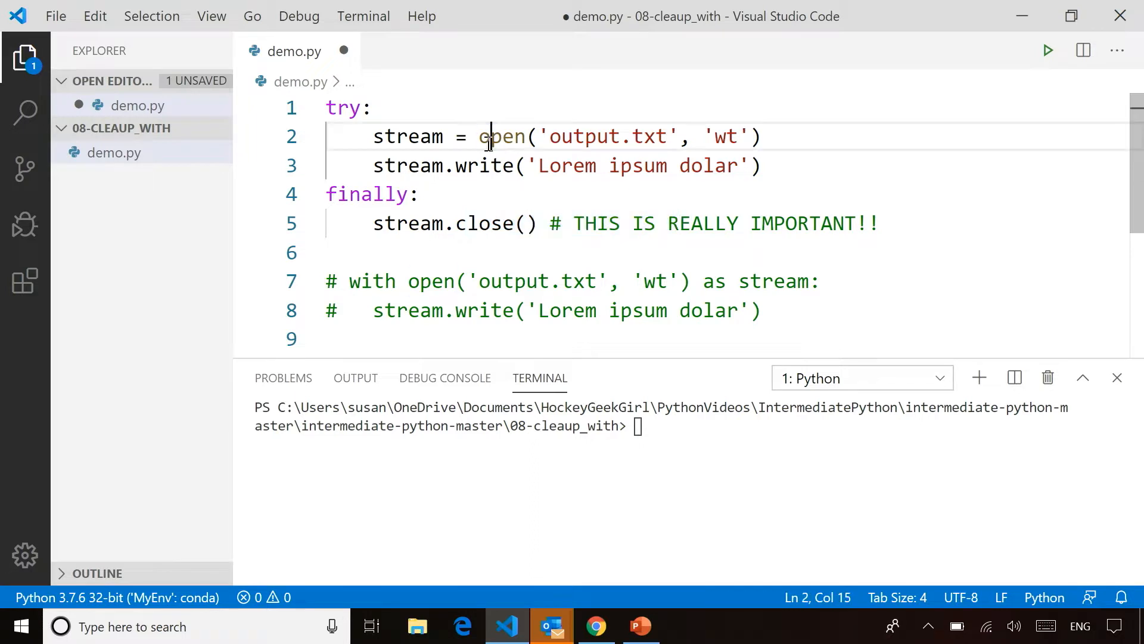
click(519, 165)
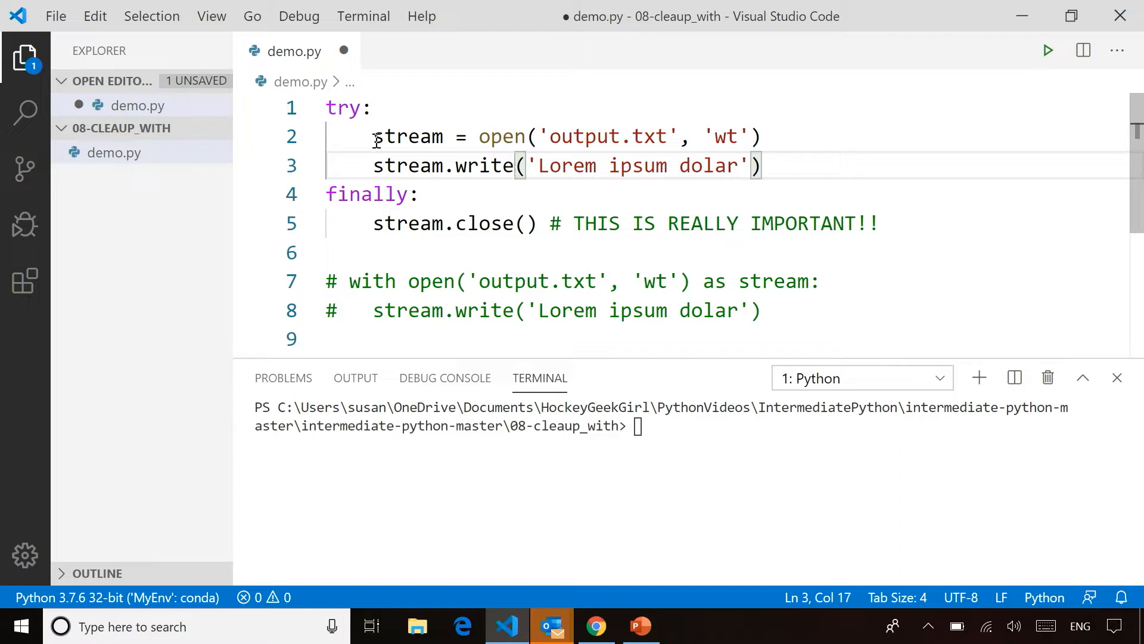
click(409, 224)
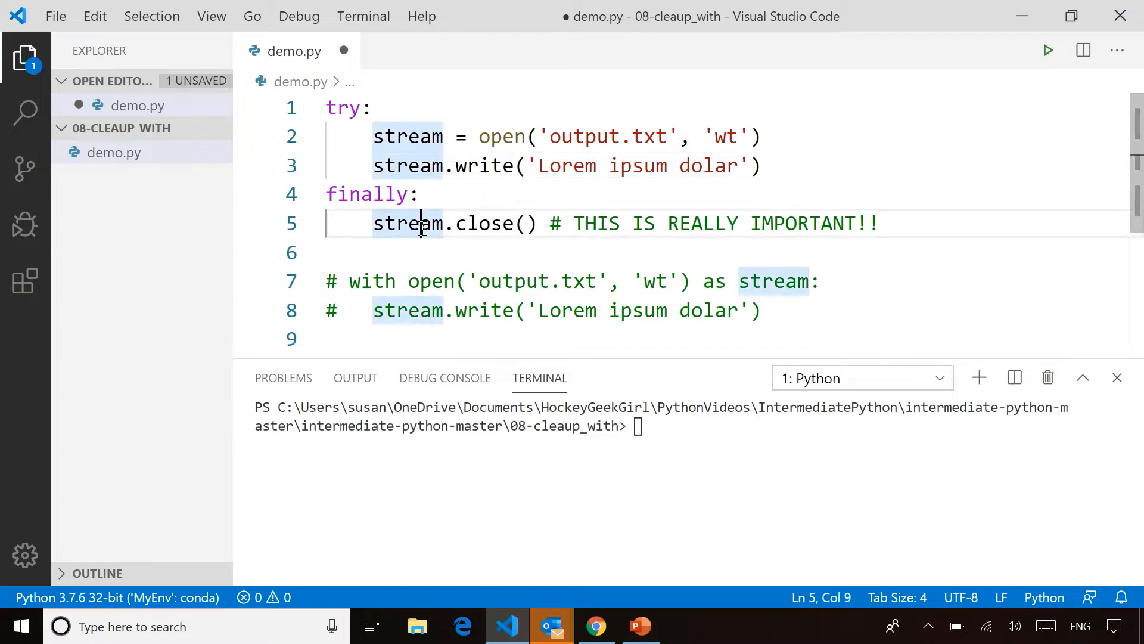
mouse_move(409, 136)
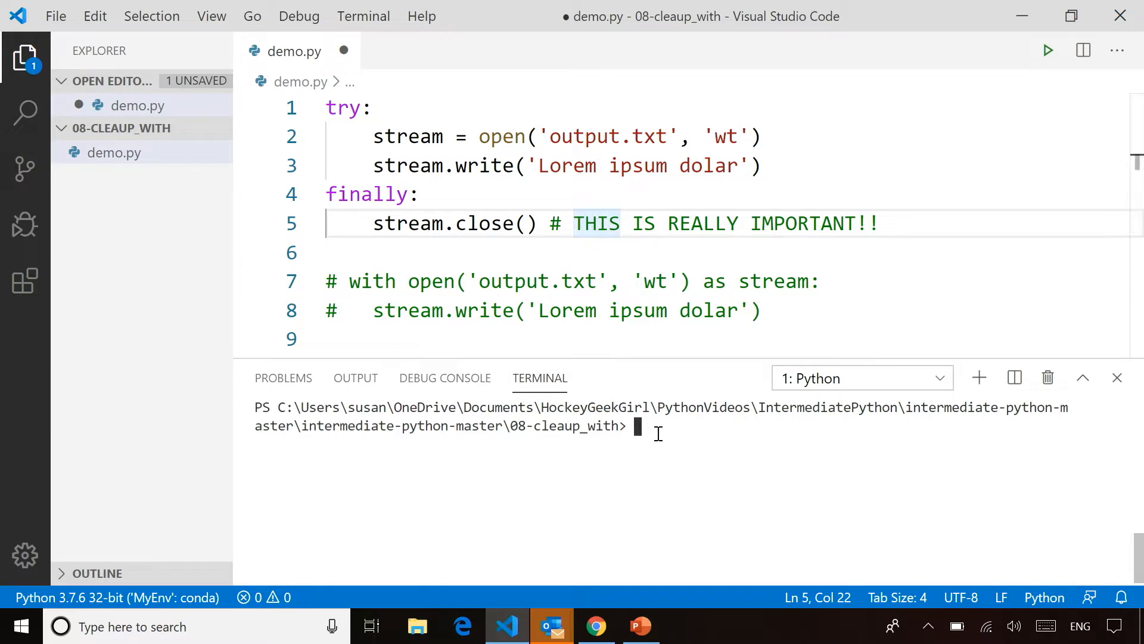
Run 'python demo.py' to create output.txt with 'Lorem ipsum dolar', then return to demo.py
text(python demo.py)
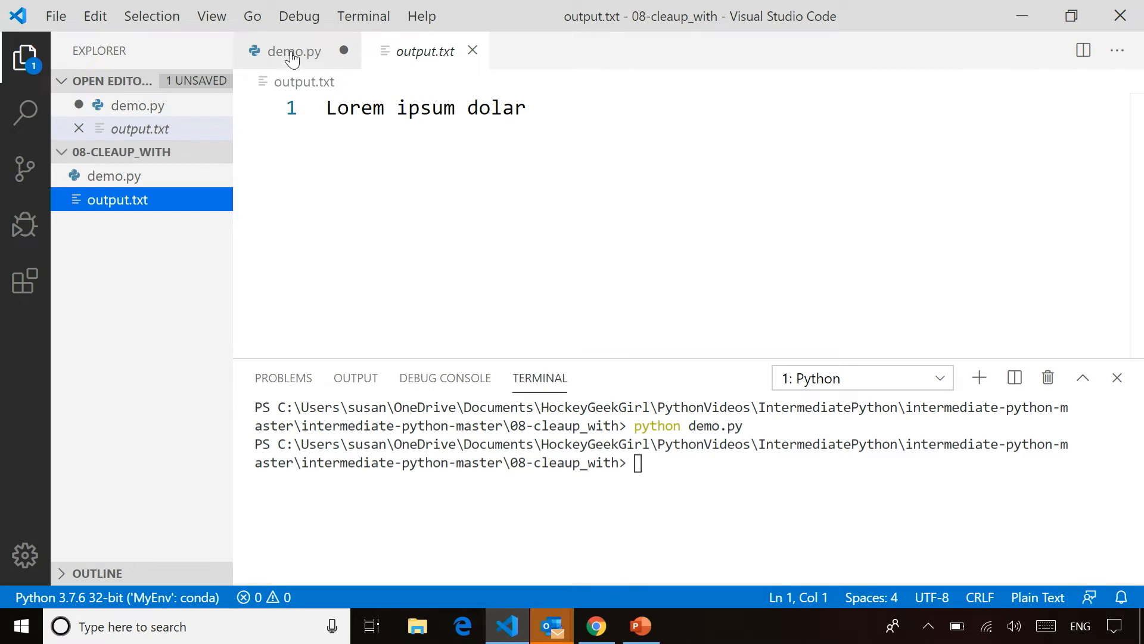
click(295, 51)
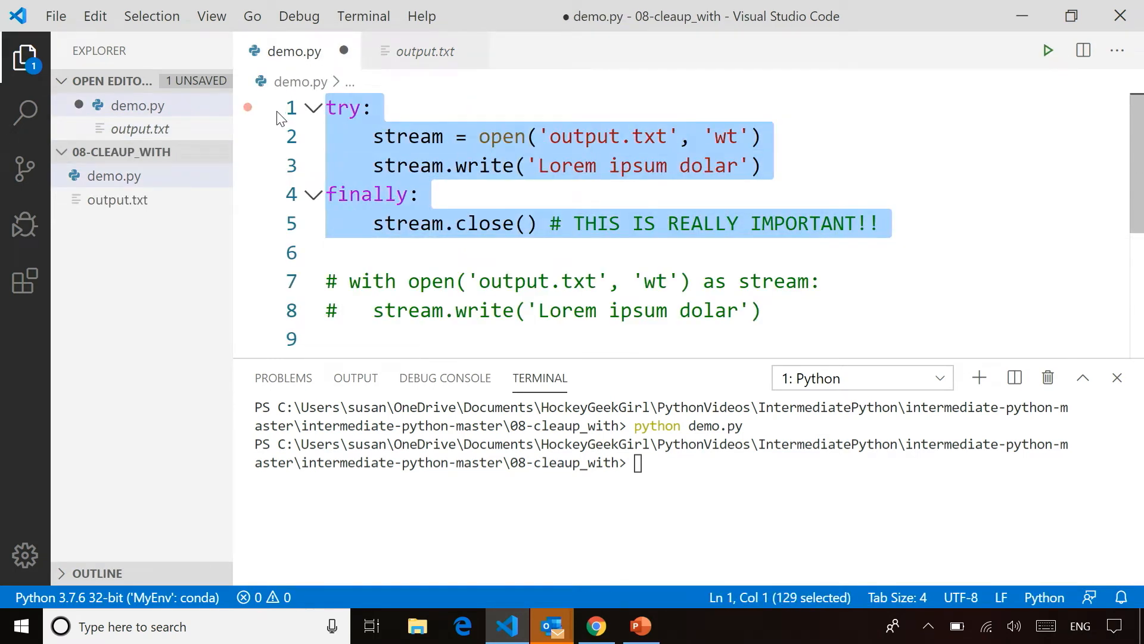
Comment out the try/finally lines 1–5 in demo.py with Ctrl+/
key(ctrl+/)
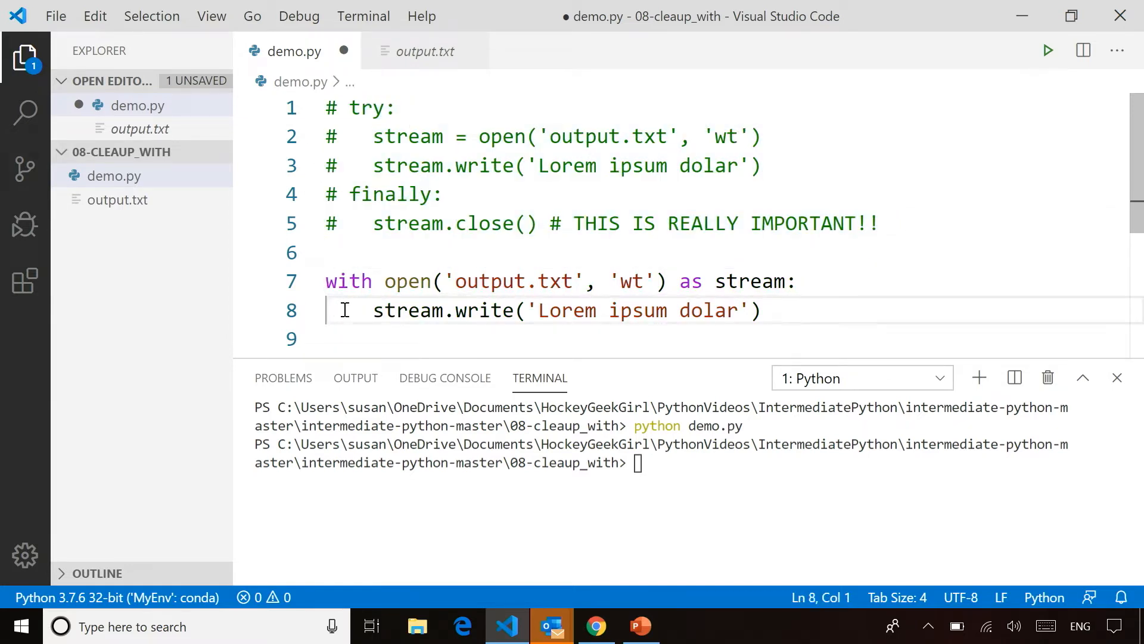
mouse_move(413, 281)
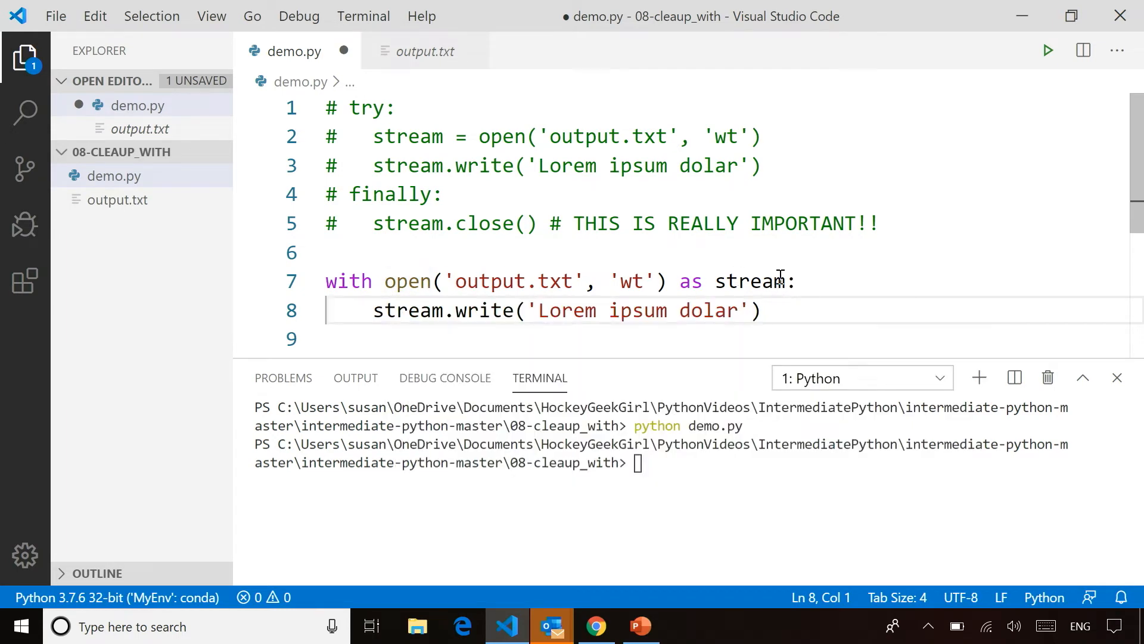
mouse_move(633, 282)
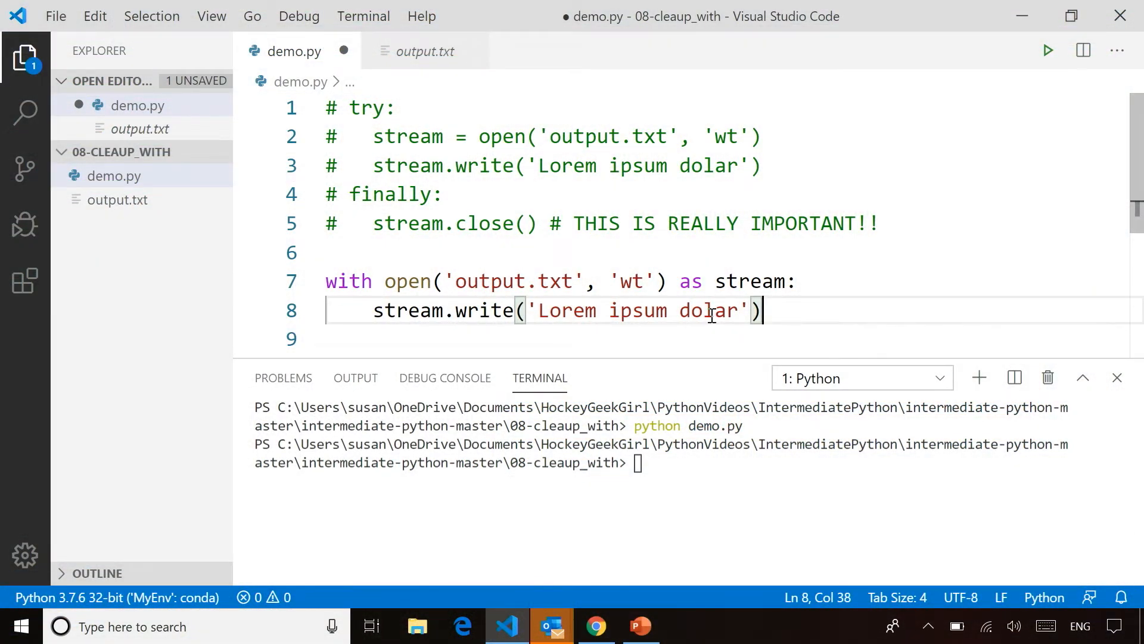
Rerun the saved demo.py with python, then switch back to the demo.py tab
text(python demo.py)
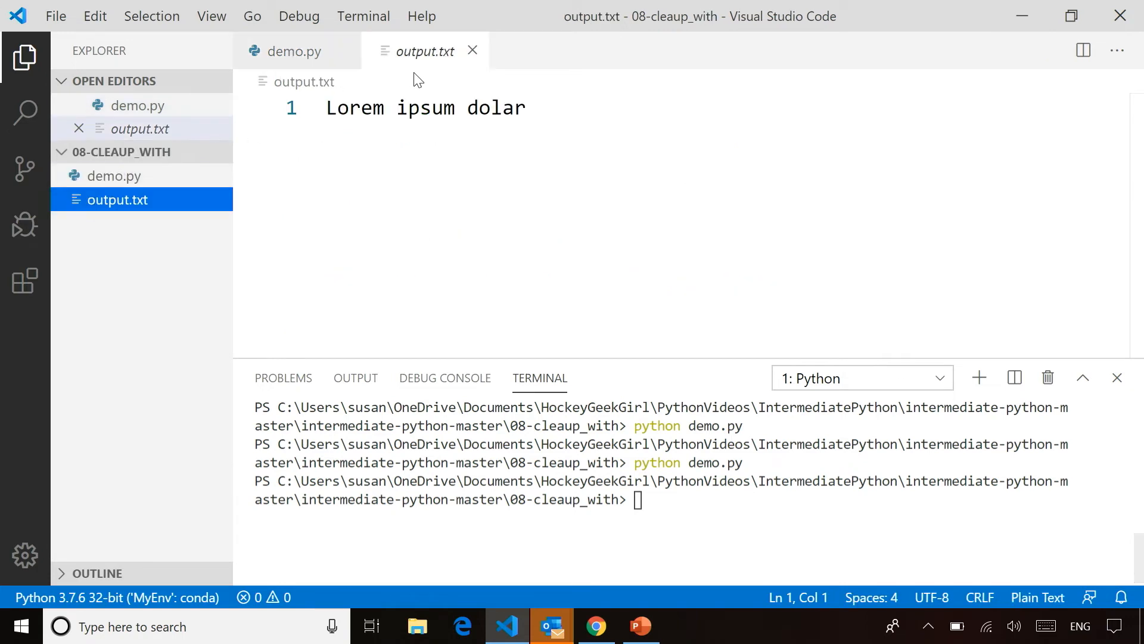
click(295, 51)
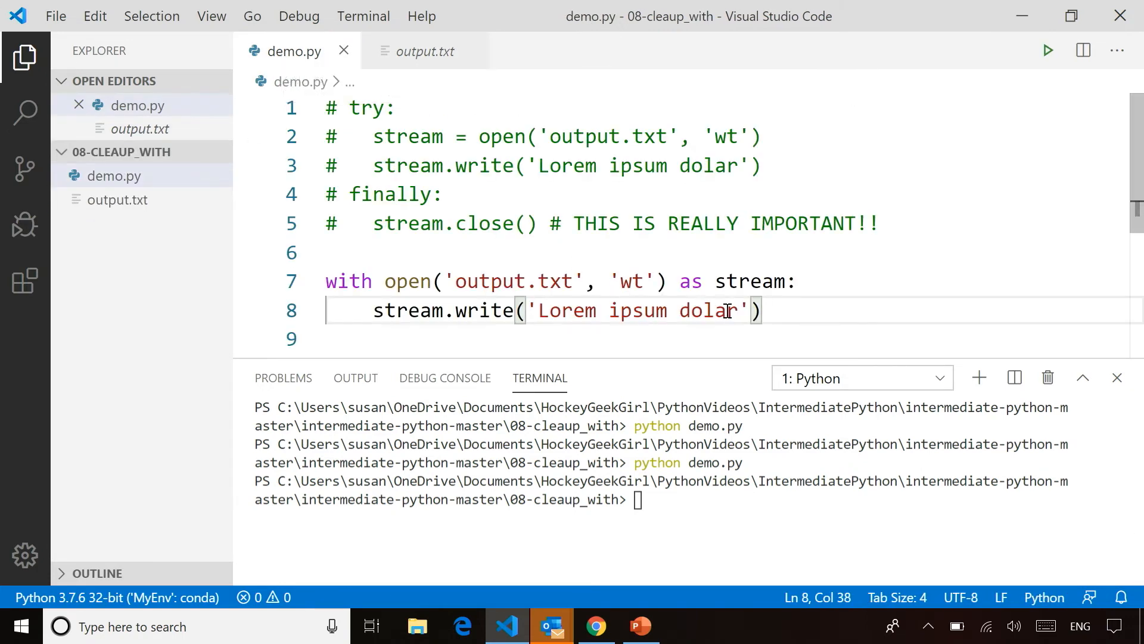